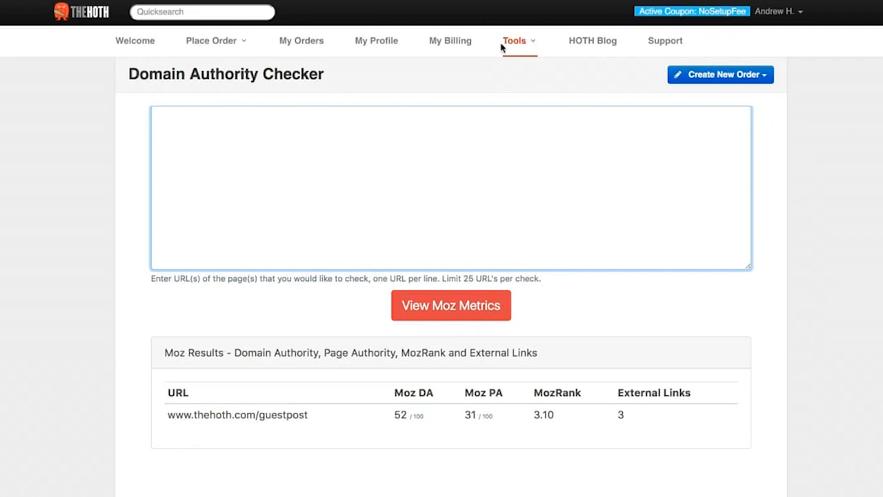
Step: Reload the Domain Authority Checker with an empty URL box and no results
click(515, 40)
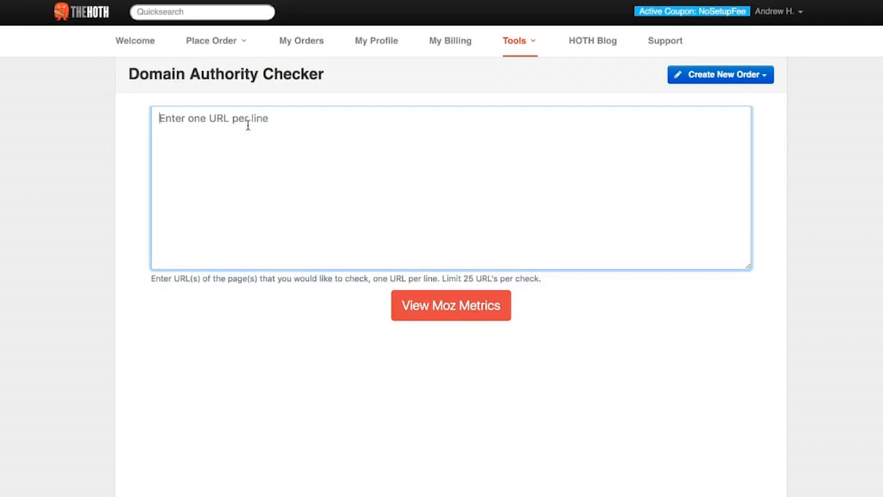
Step: Check thehoth.com, returning DA 52, PA 42, MozRank 4.20 and 502 external links
text(thehoth.com)
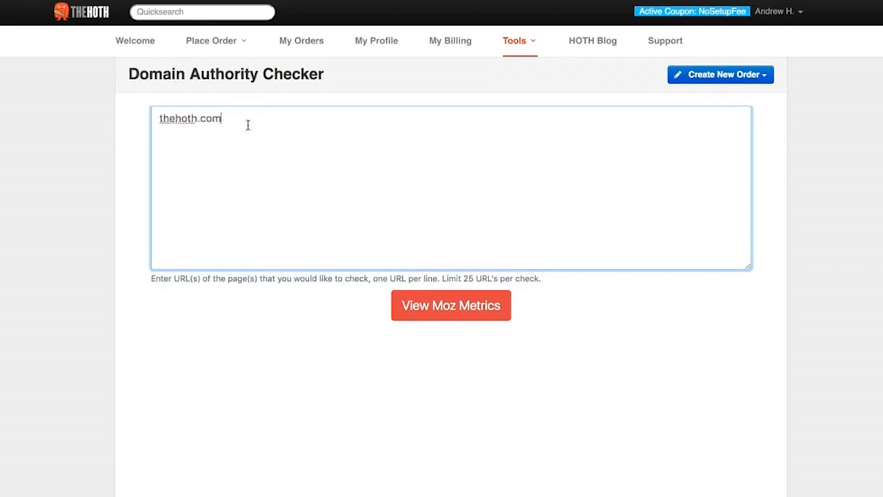
click(450, 305)
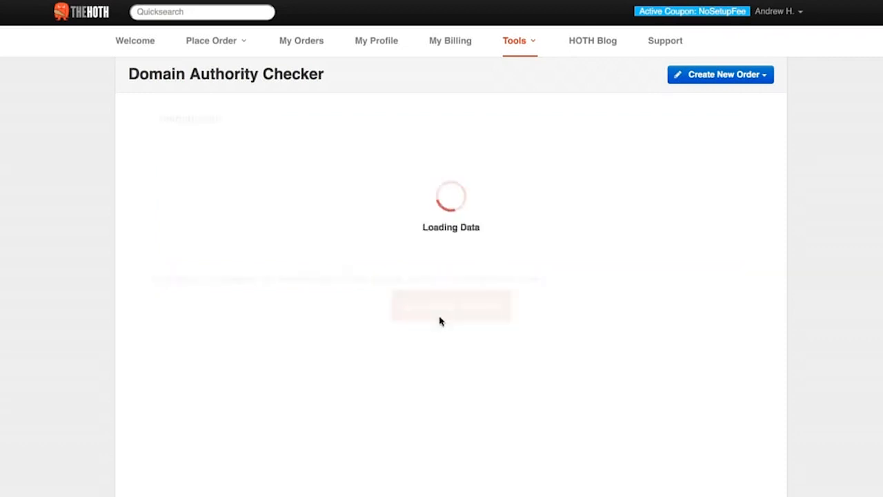
click(450, 305)
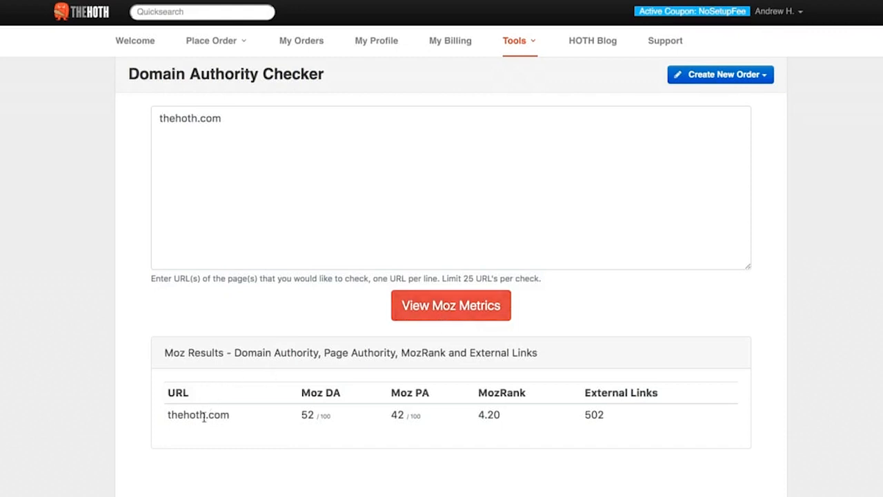
mouse_move(320, 392)
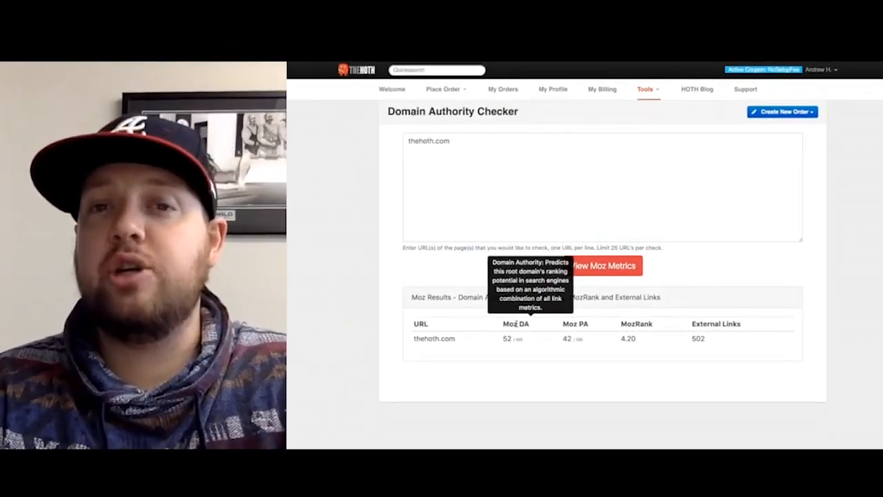
mouse_move(511, 350)
text(www.)
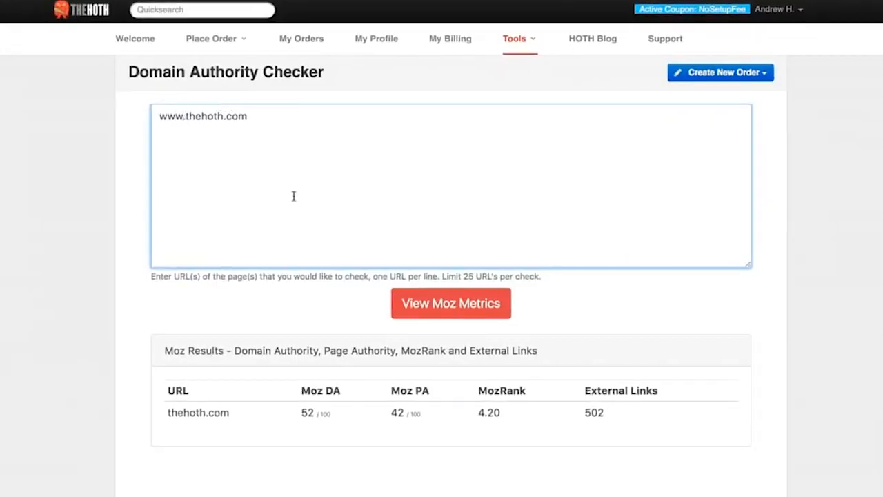
click(450, 304)
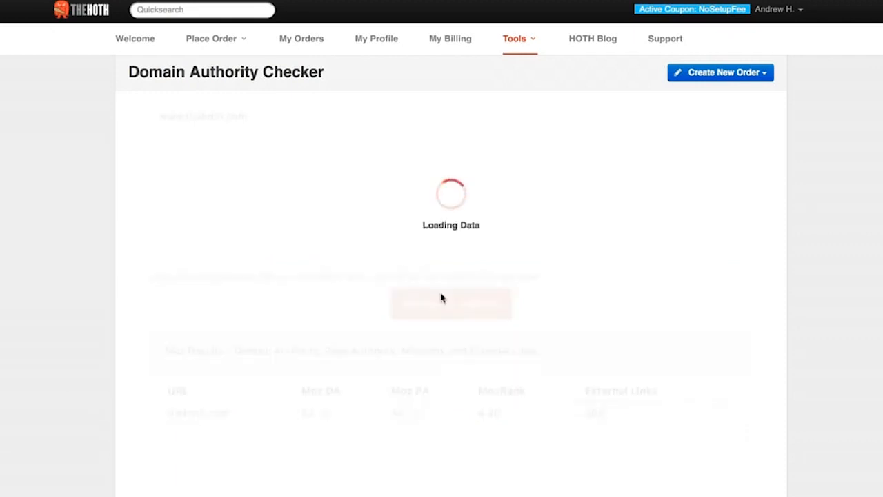
click(450, 303)
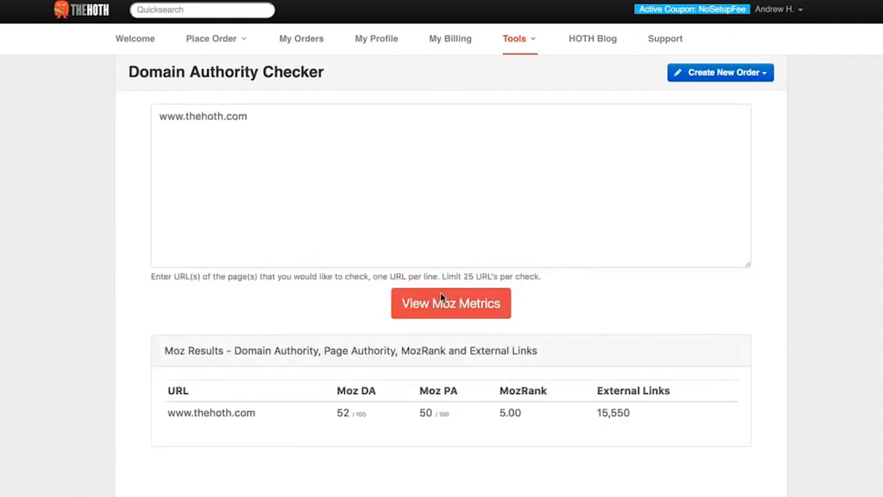
mouse_move(789, 339)
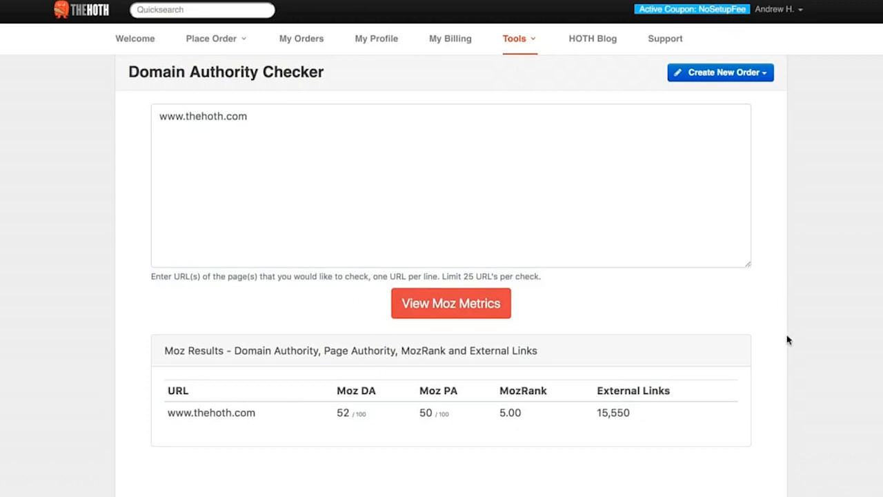
click(268, 119)
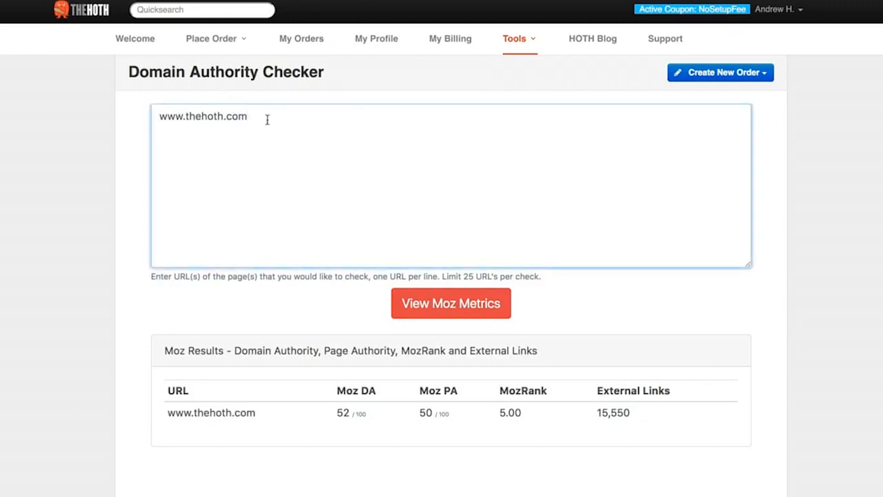
text(g)
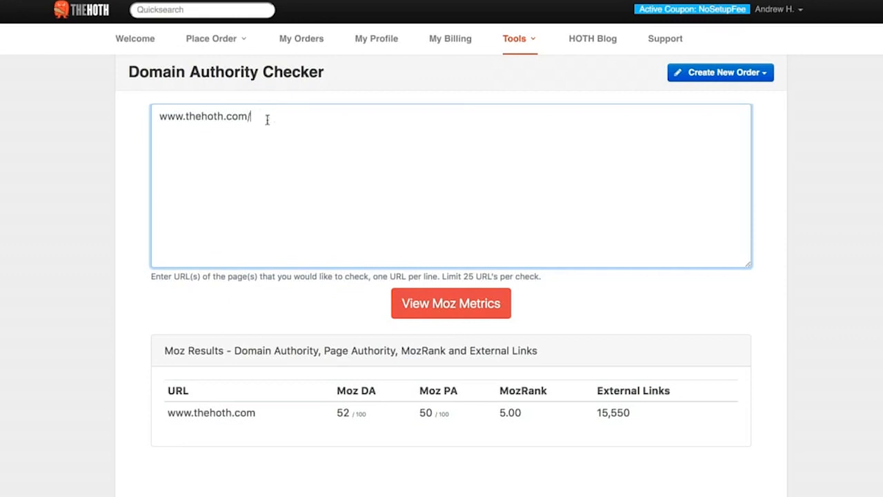
text(guestpo)
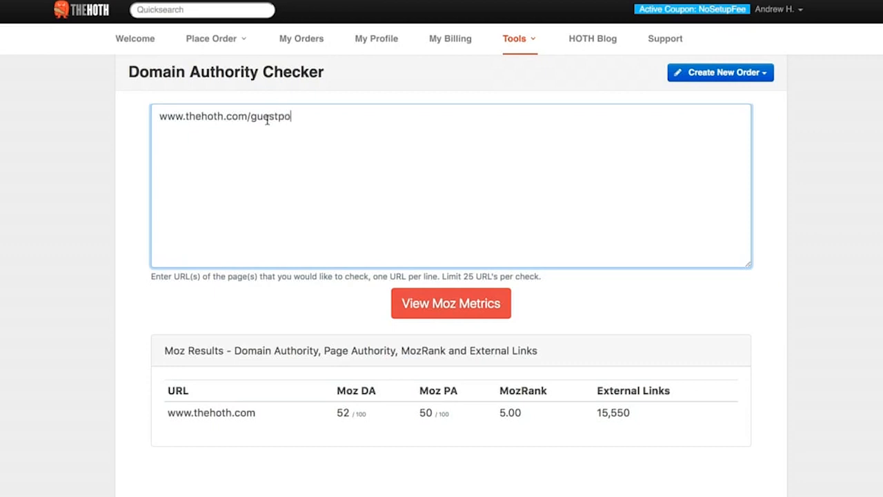
click(450, 304)
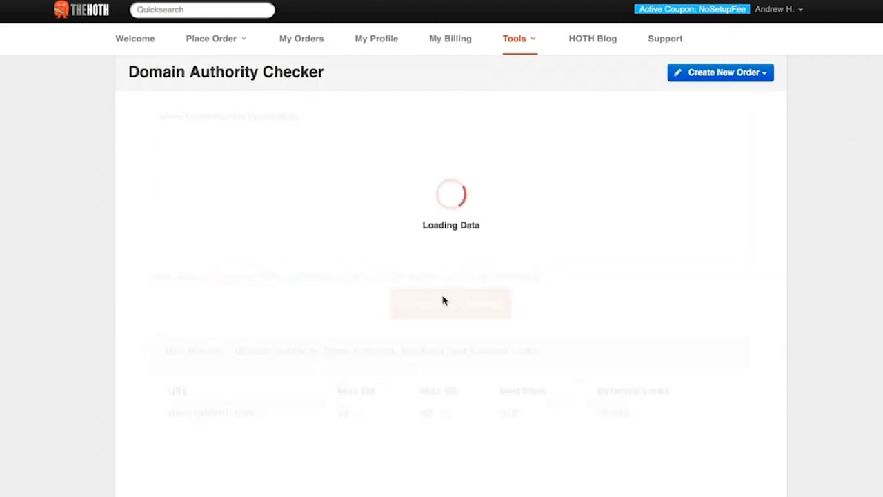
click(450, 304)
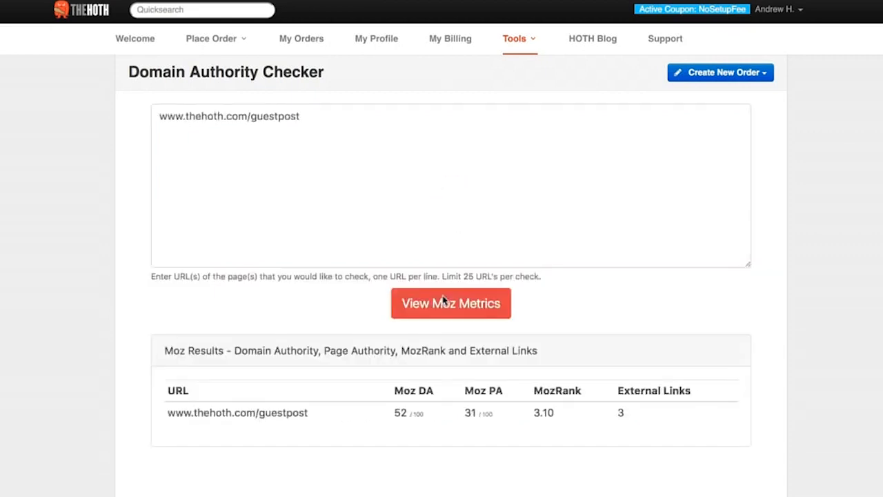
mouse_move(413, 424)
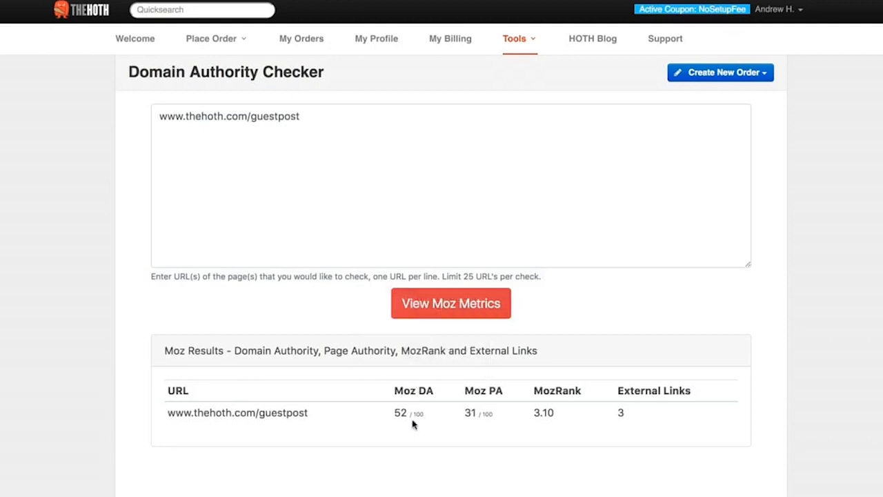
mouse_move(425, 422)
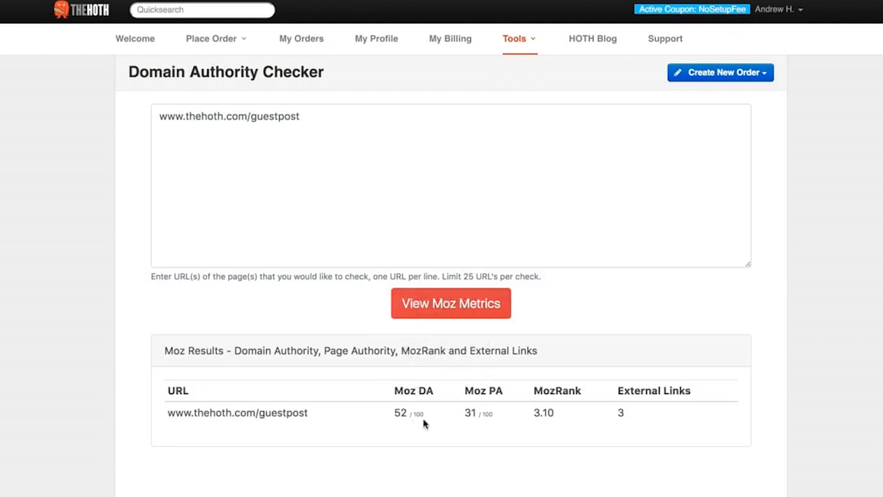
mouse_move(476, 422)
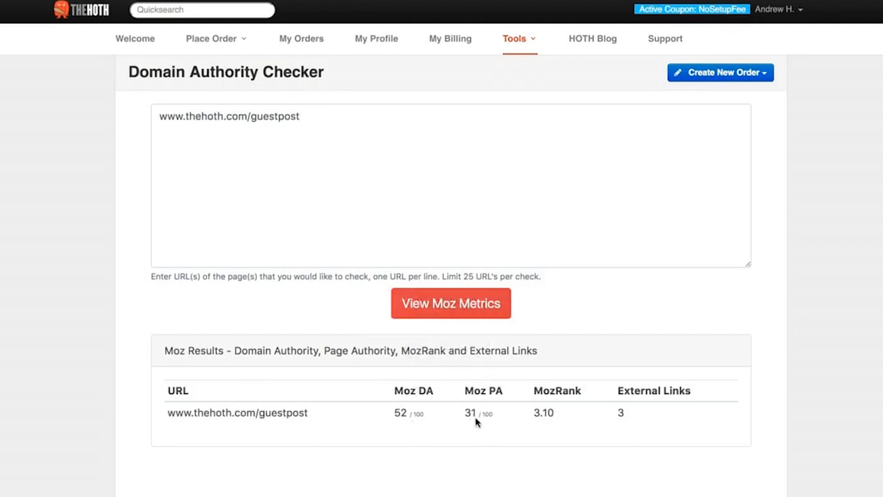